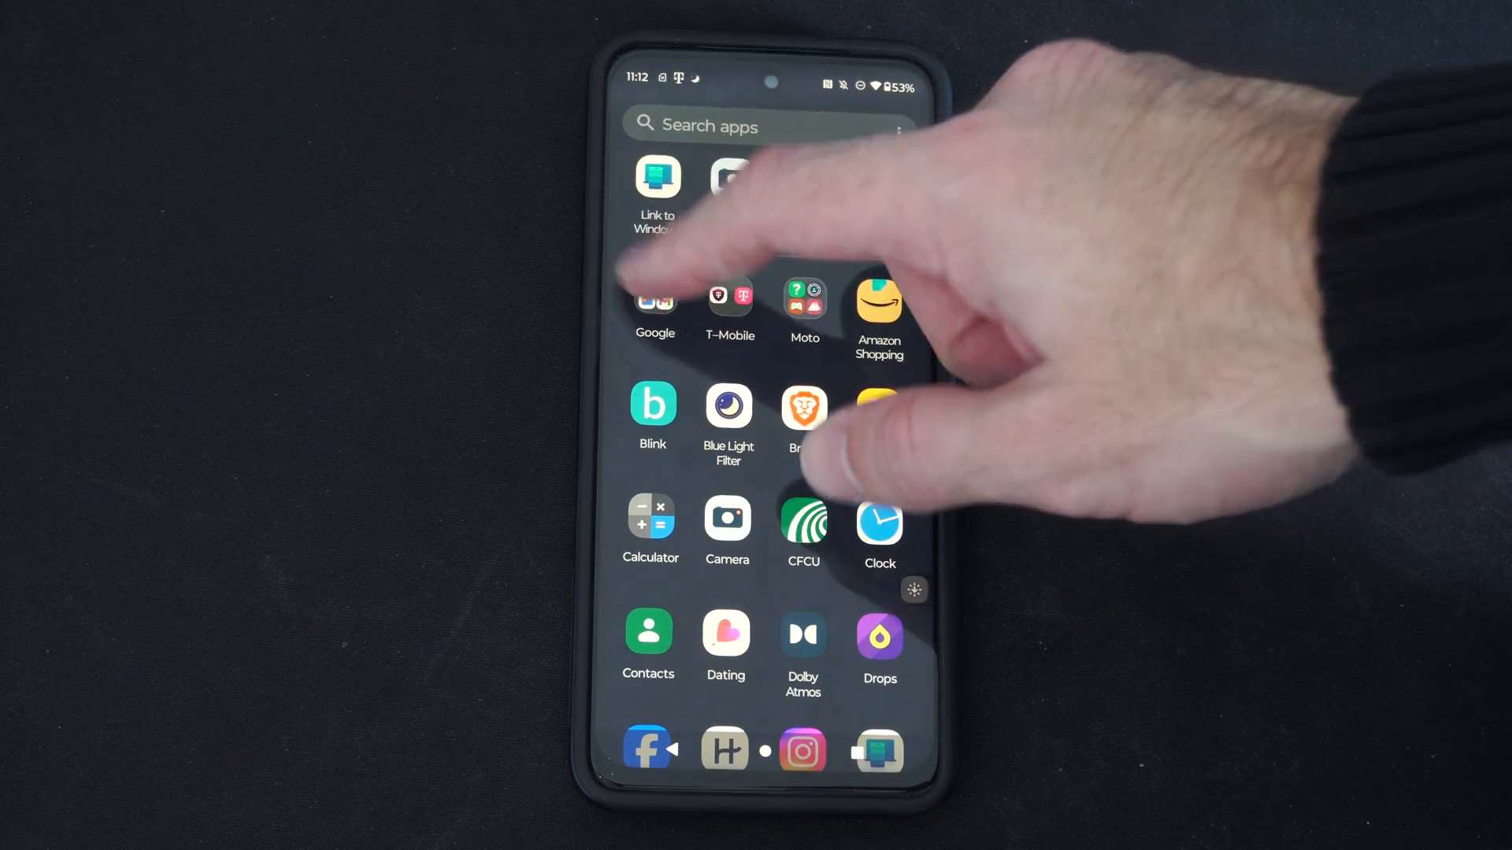
Launch the Files app from the Google folder in the app drawer
left_click(654, 304)
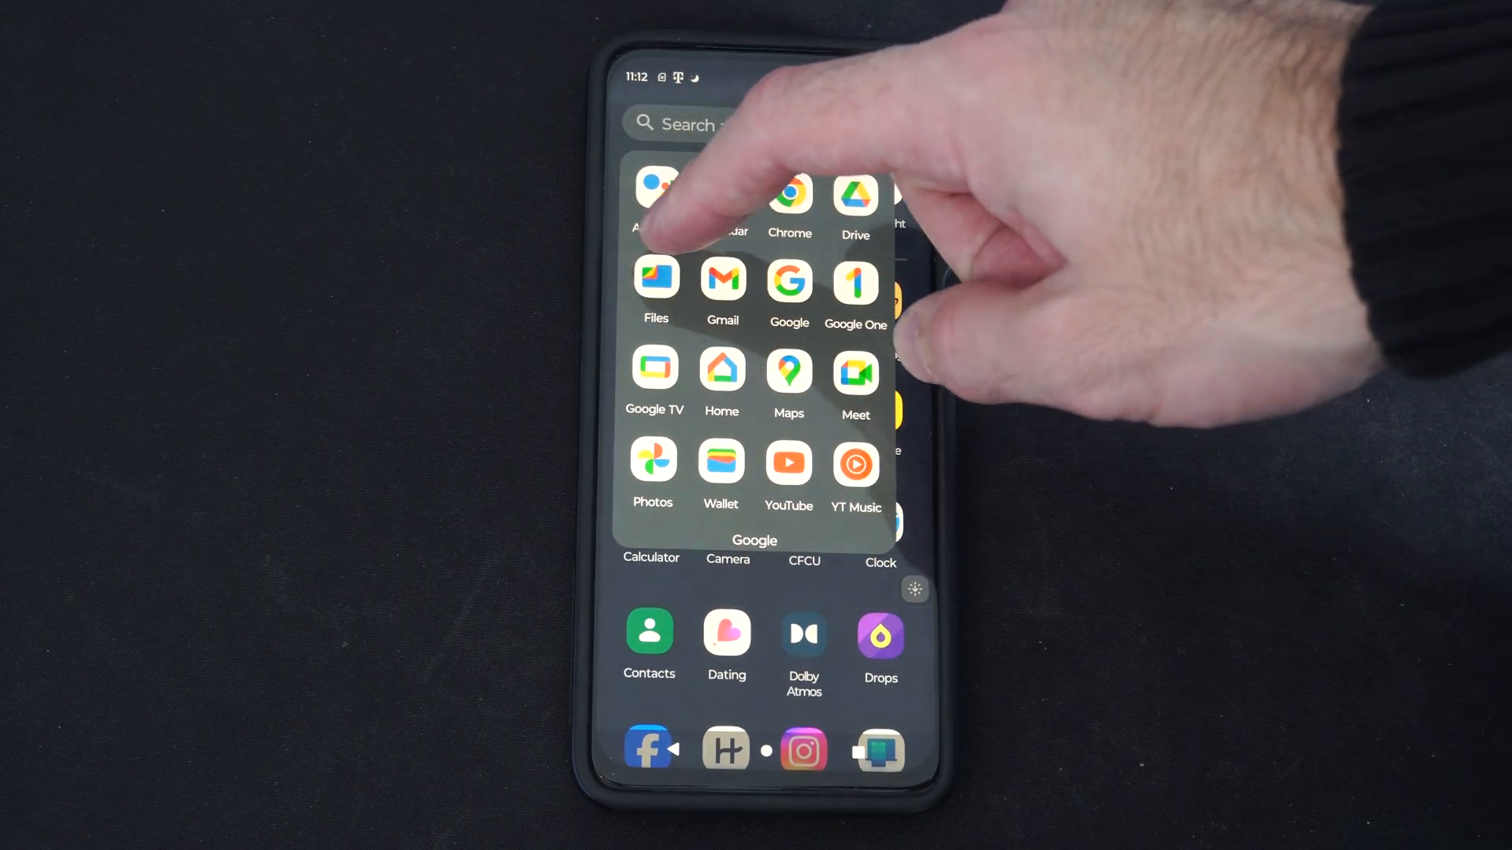
left_click(656, 277)
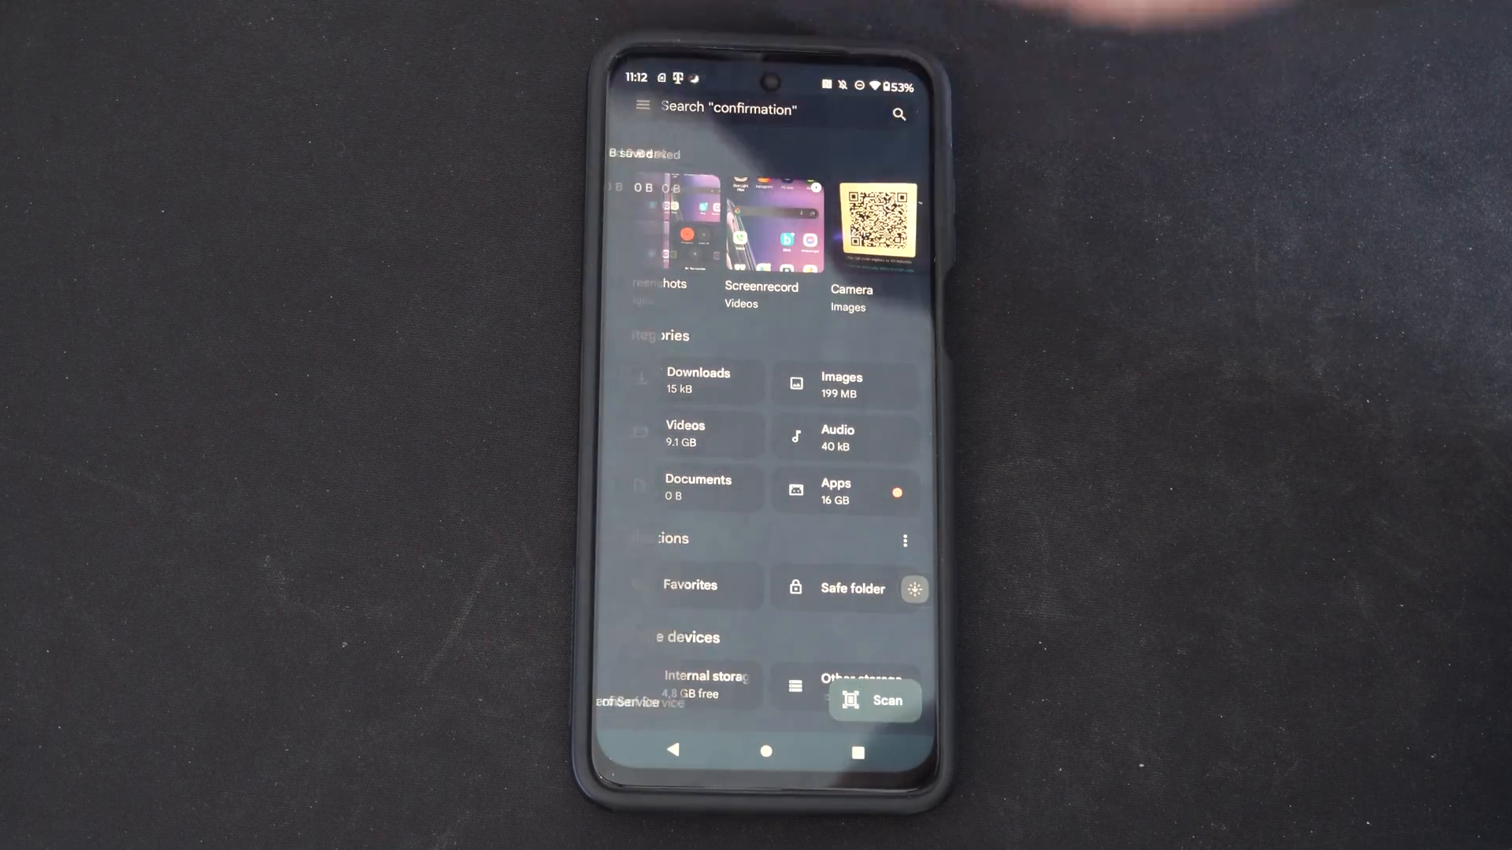
Show the navigation menu and the Trash section, currently at 0 B
left_click(643, 107)
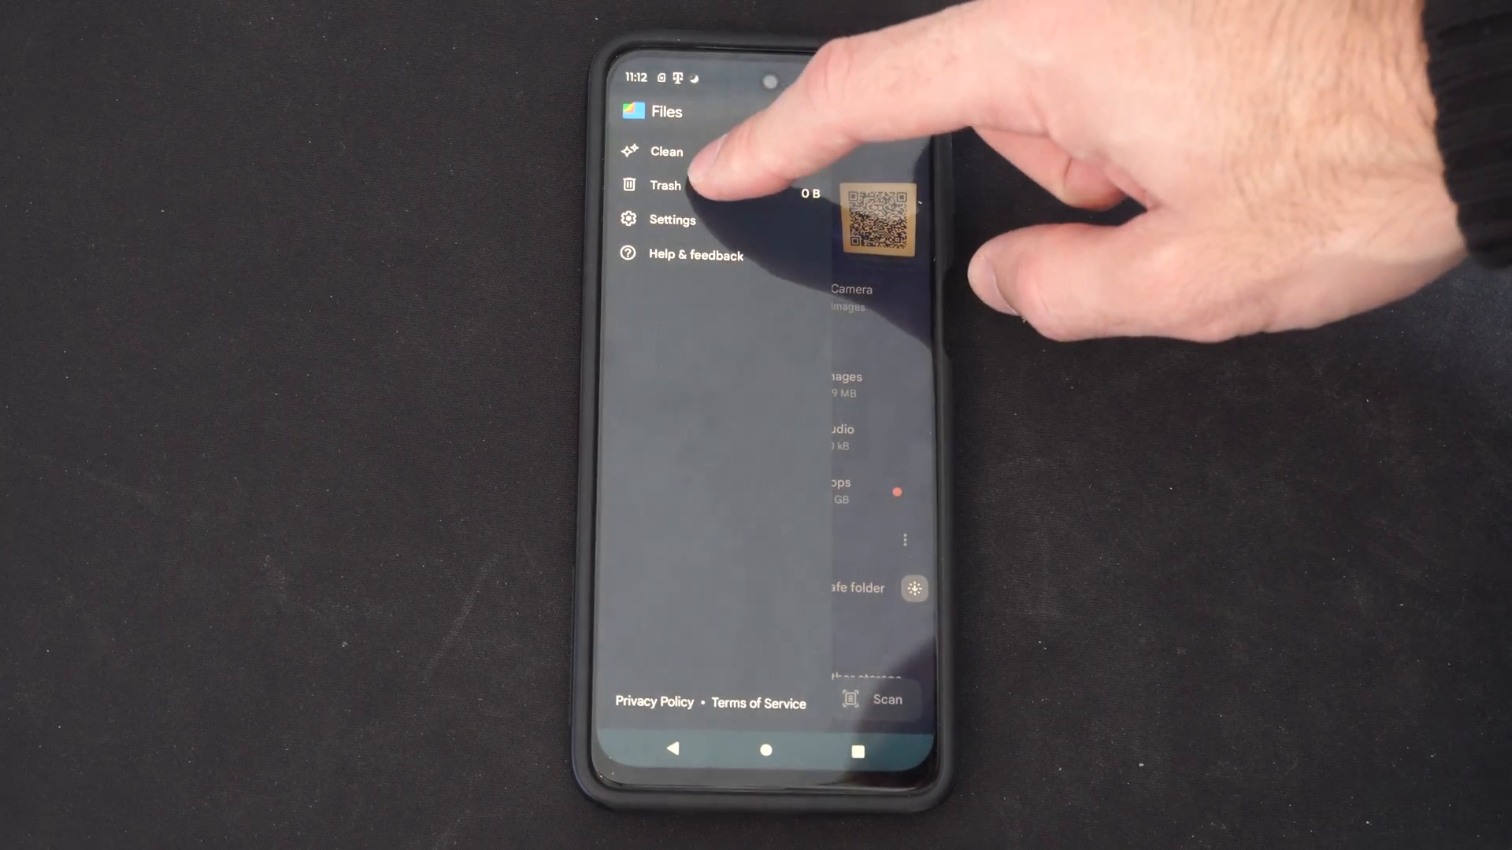
left_click(665, 186)
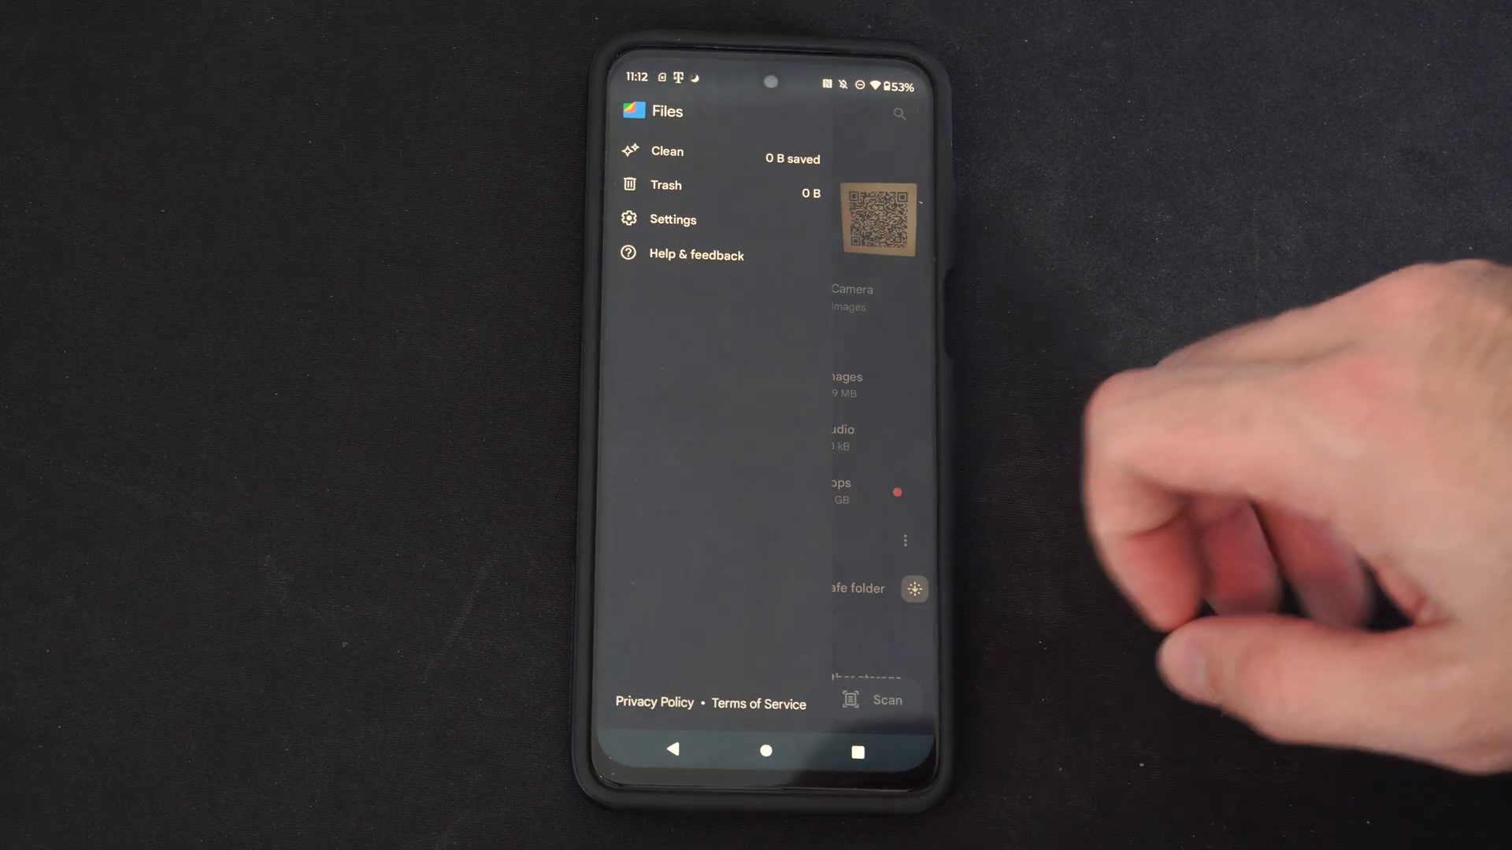
Browse the app's Settings page through search, Clean and Browse options
left_click(672, 219)
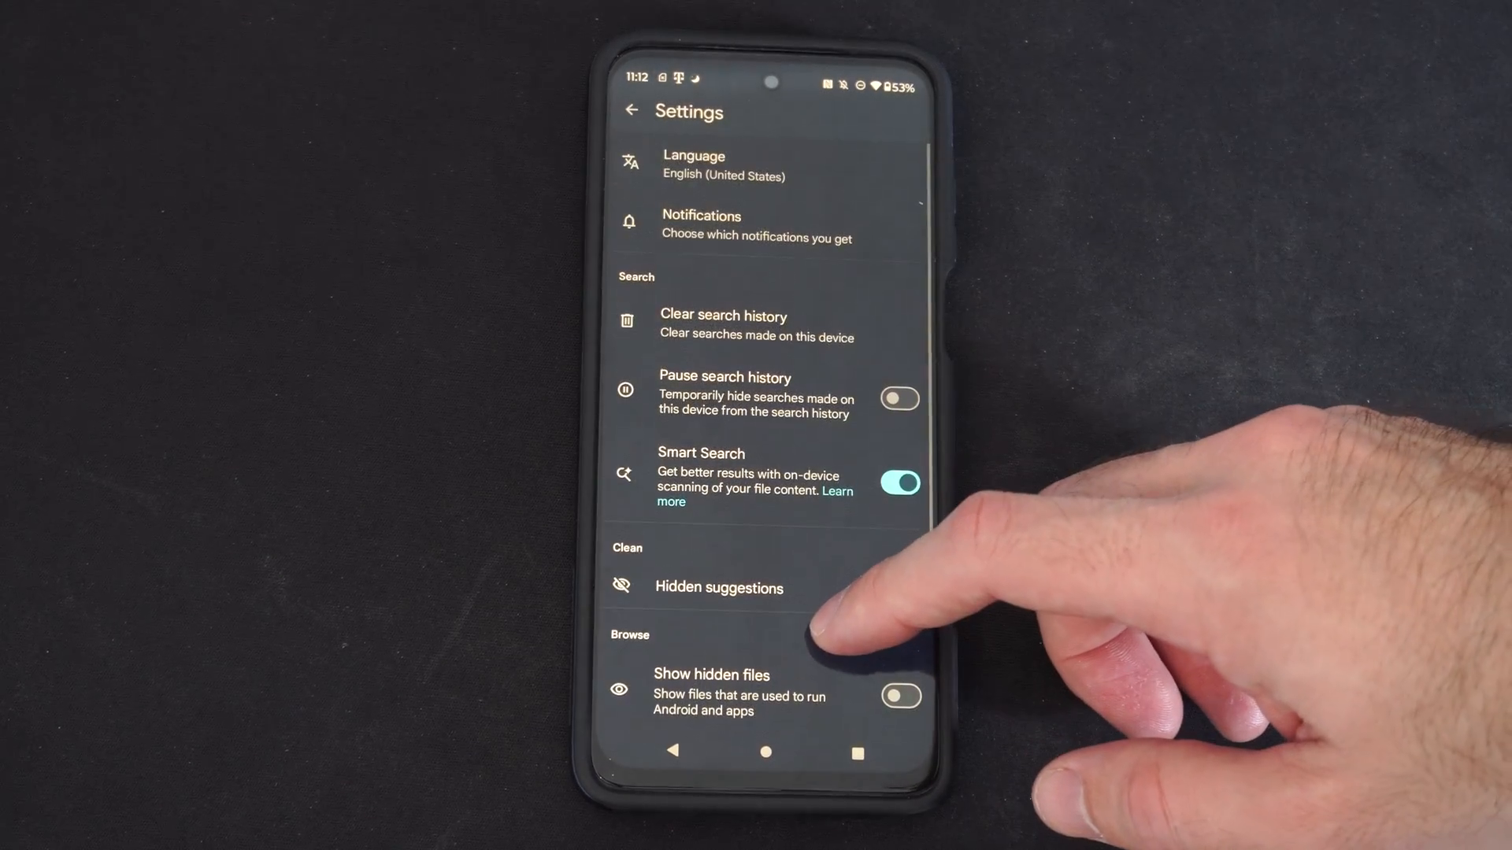
scroll("up", 3)
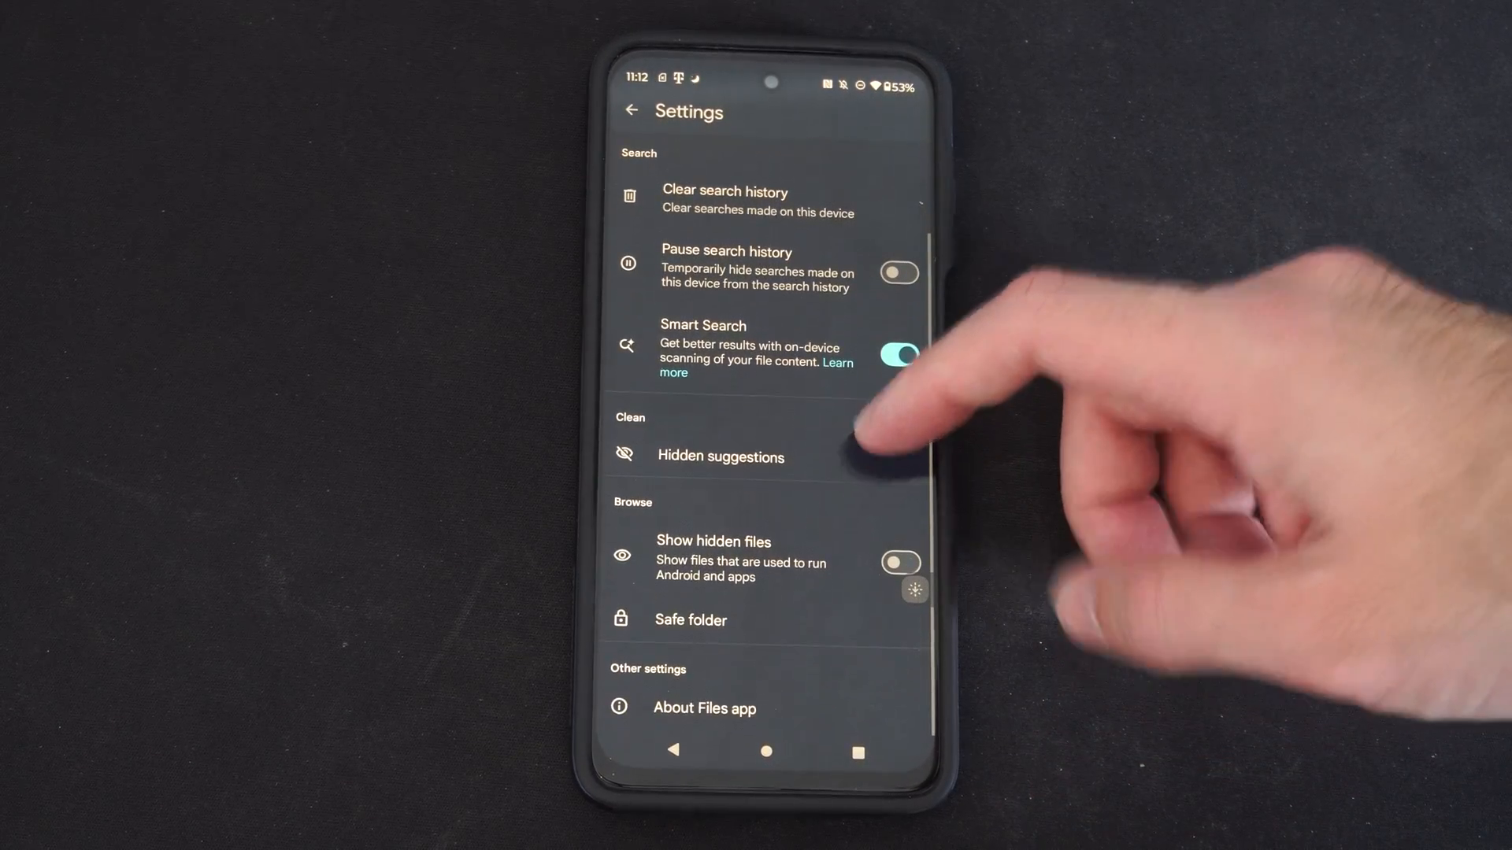